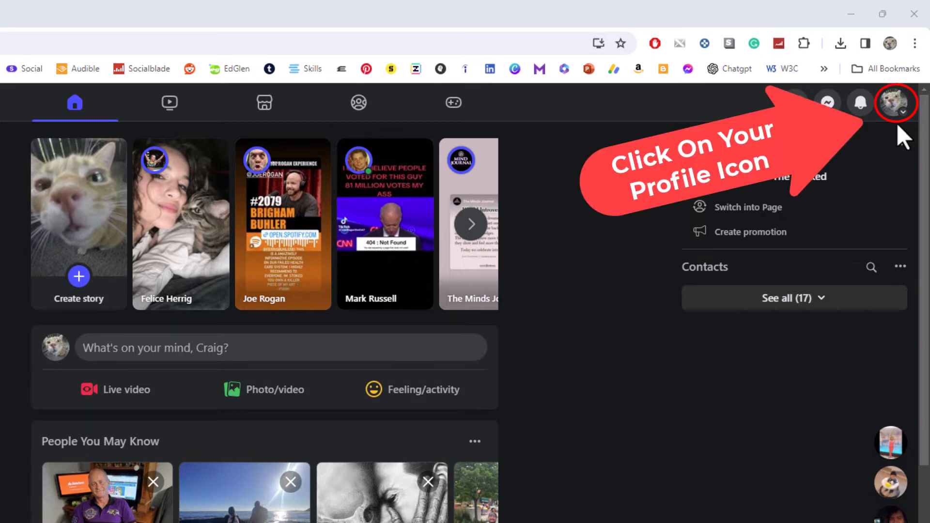
Open the full Facebook Settings page from the profile menu's Settings & privacy options.
click(892, 102)
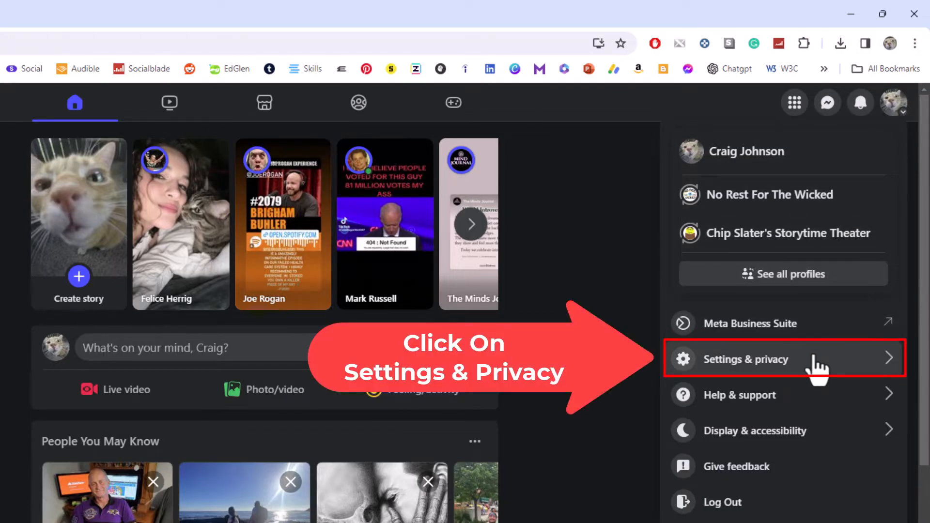
click(746, 359)
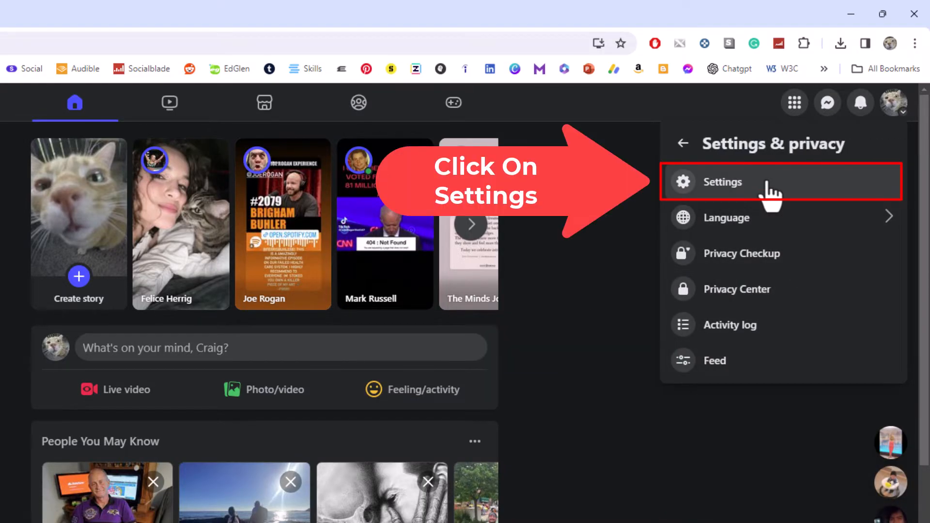
click(723, 182)
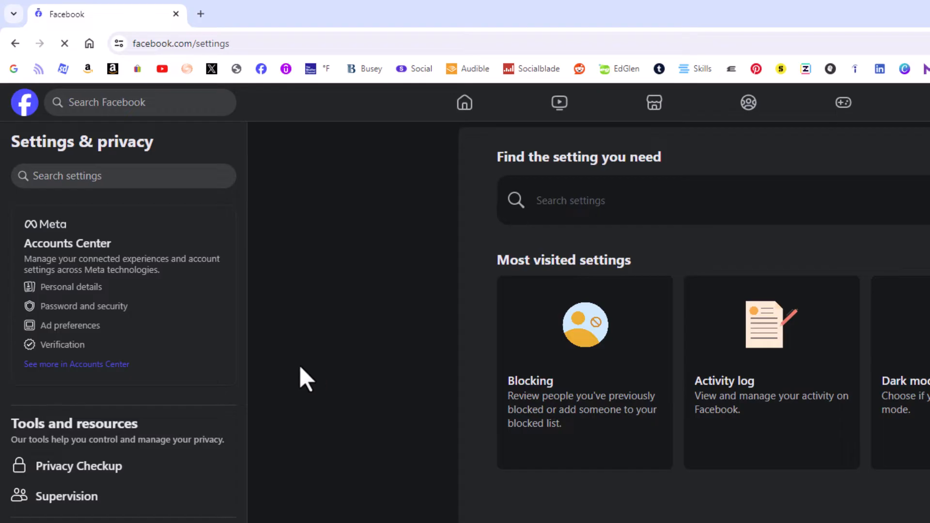
Open 'How people find and contact you' under Audience and visibility in the settings sidebar.
scroll(down, 3)
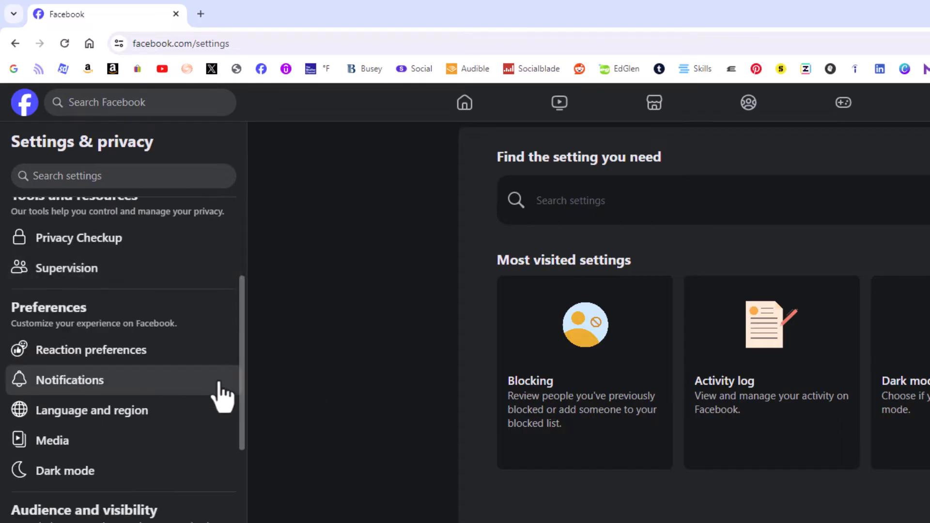
scroll(down, 3)
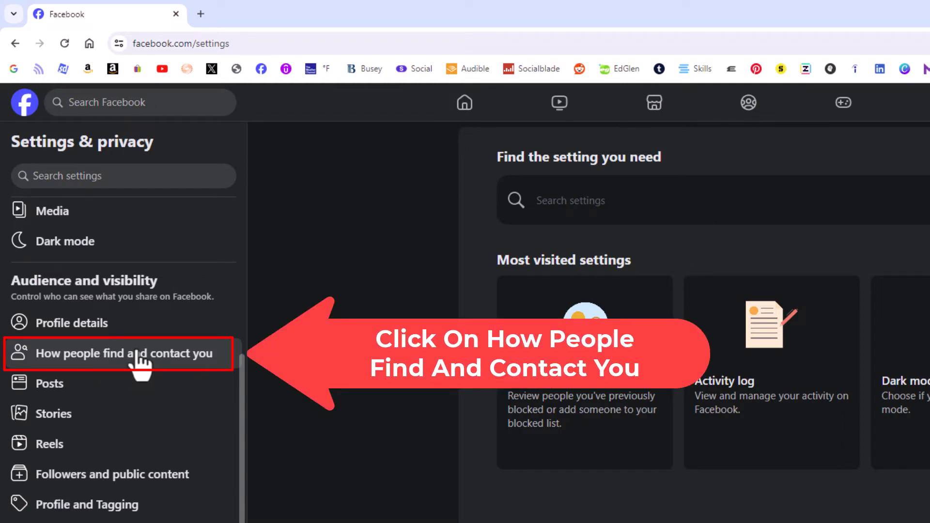
click(120, 353)
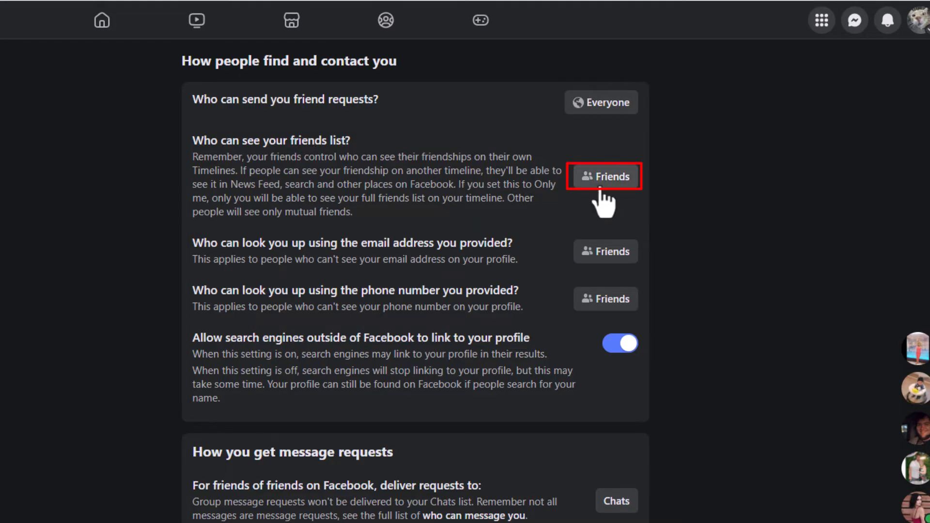
click(605, 176)
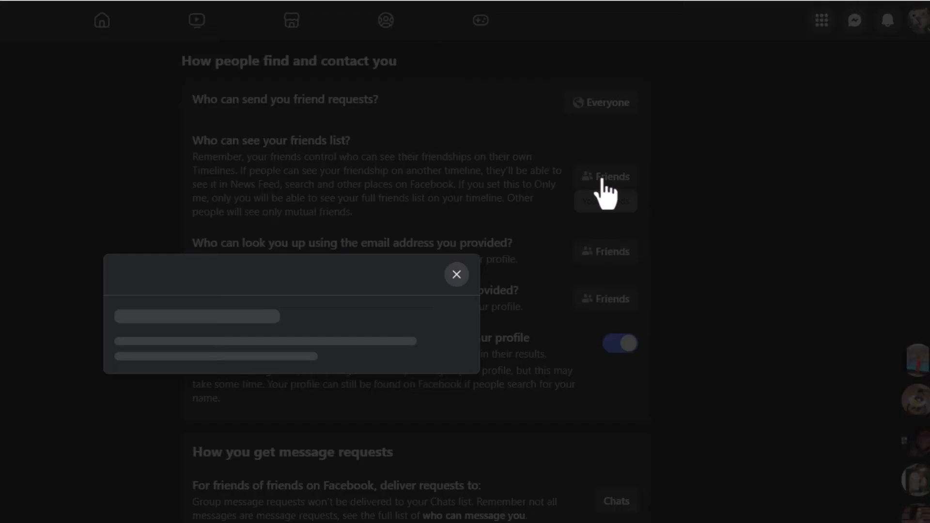
click(605, 189)
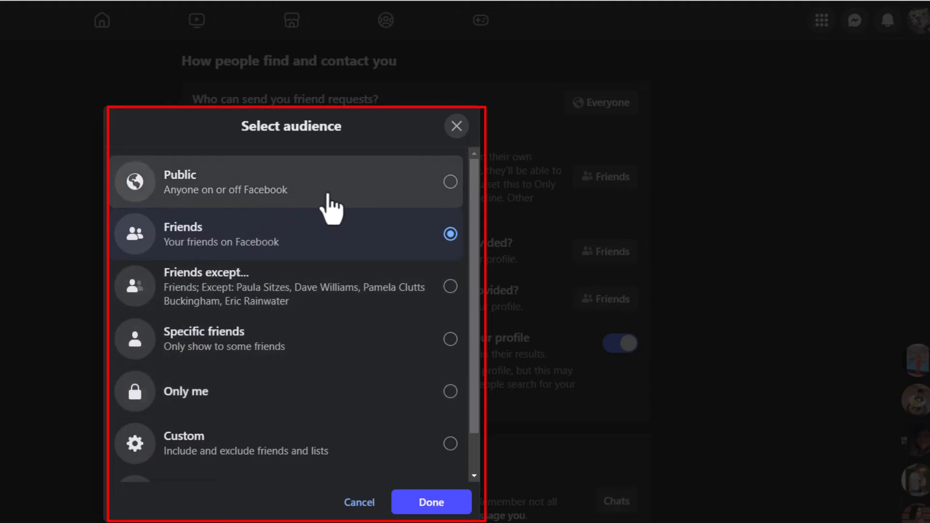
mouse_move(353, 195)
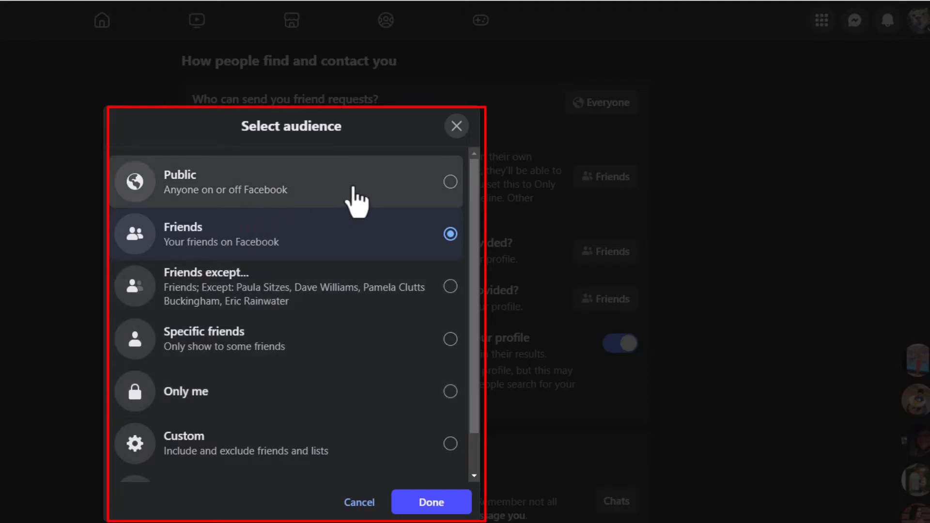
mouse_move(337, 240)
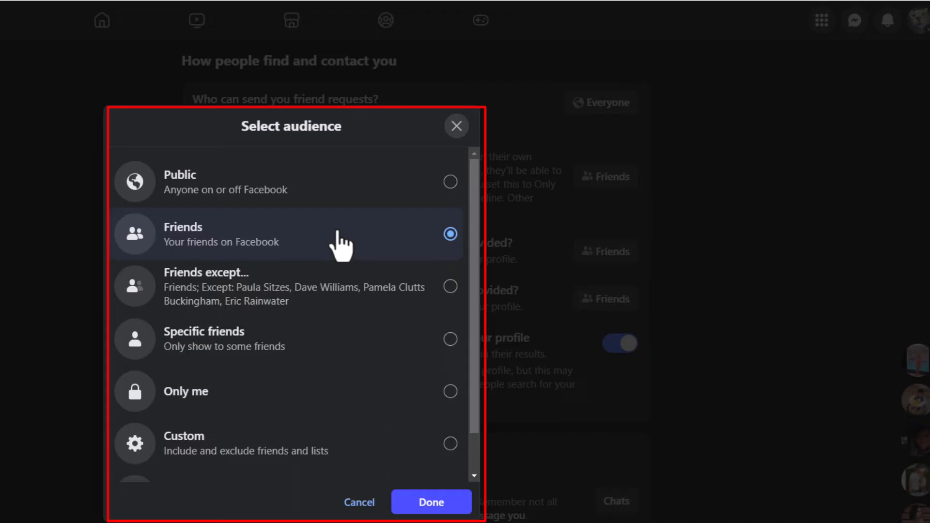
mouse_move(315, 310)
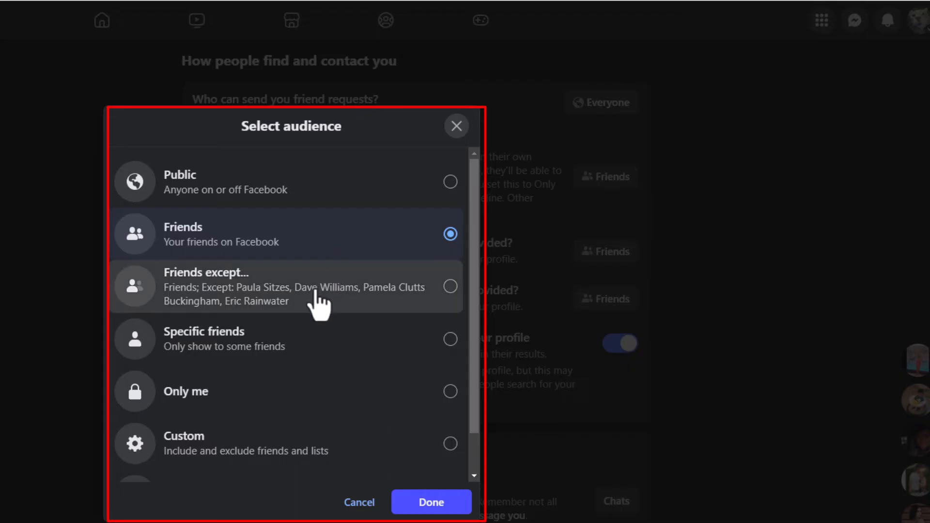
mouse_move(310, 347)
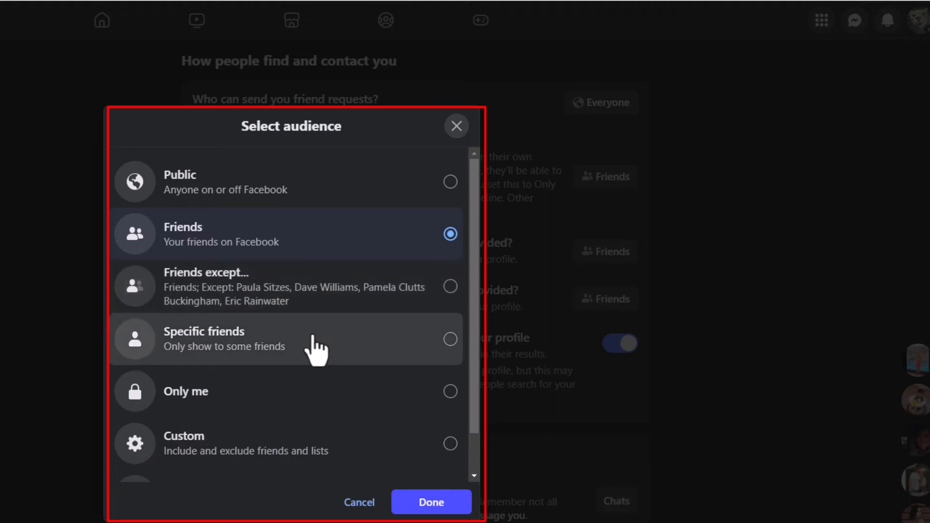
mouse_move(305, 400)
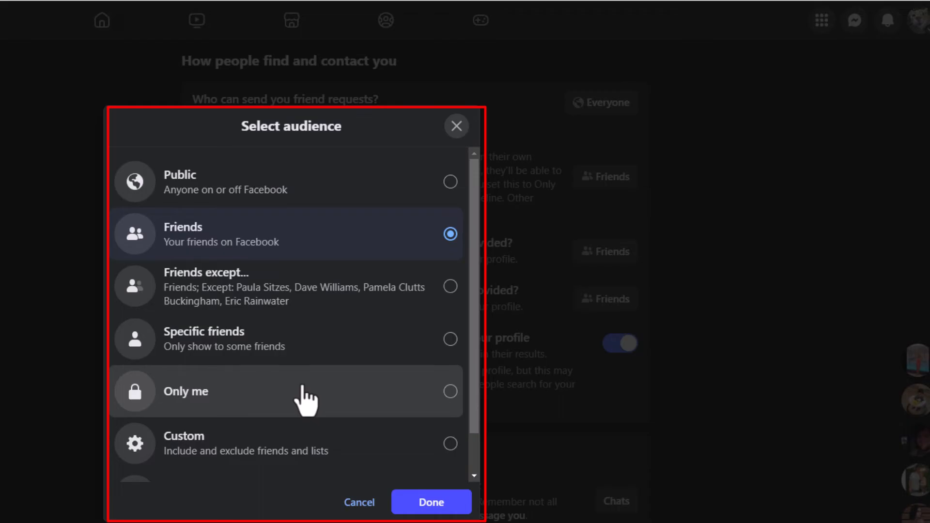
mouse_move(360, 404)
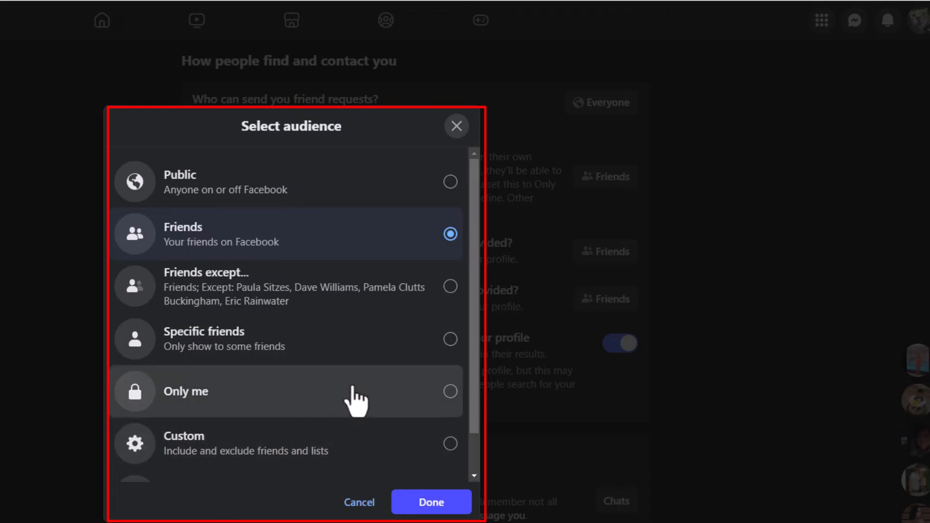
mouse_move(416, 250)
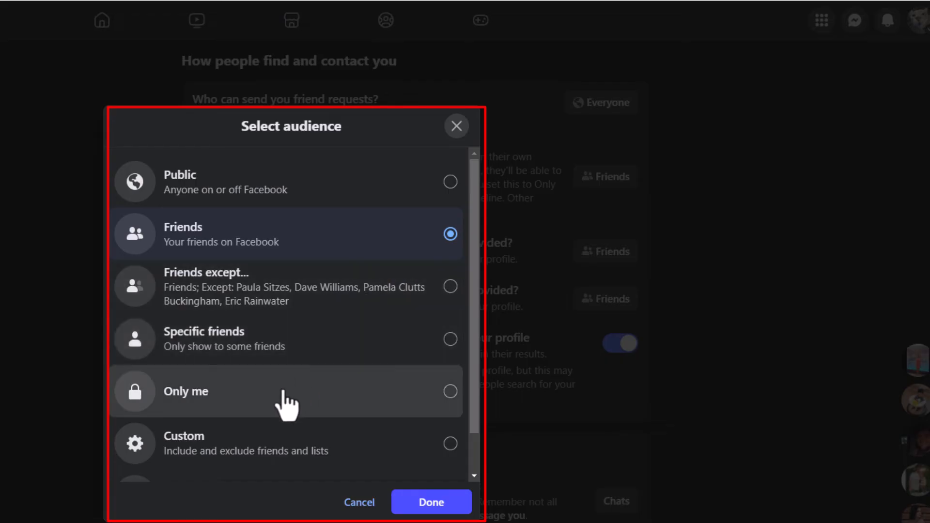
click(451, 391)
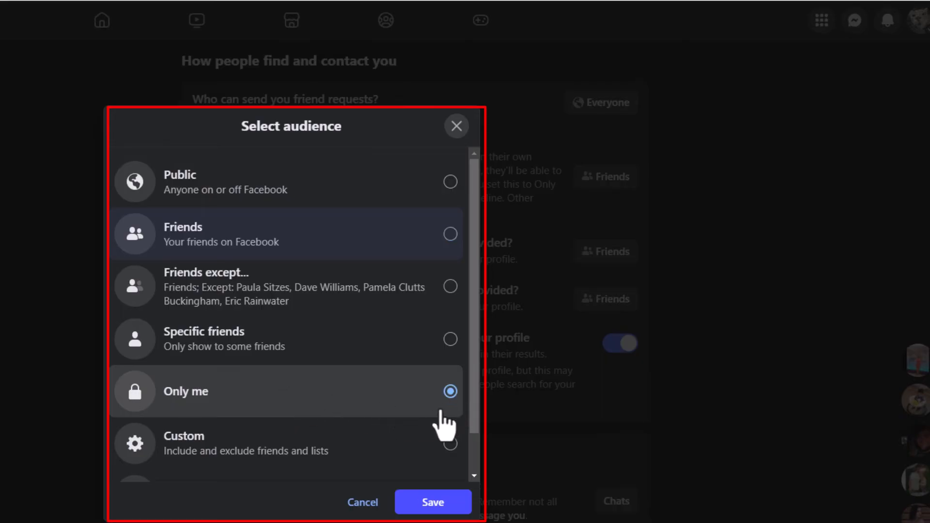
click(450, 233)
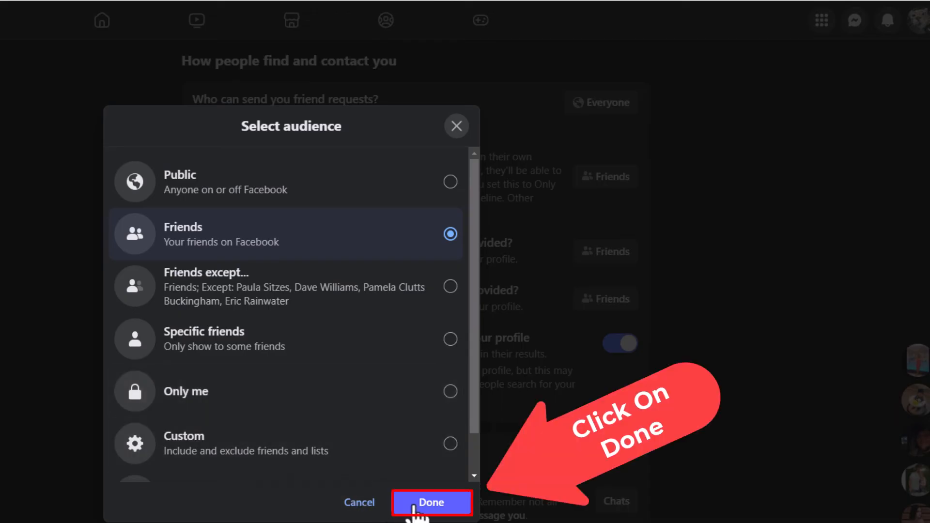
click(431, 502)
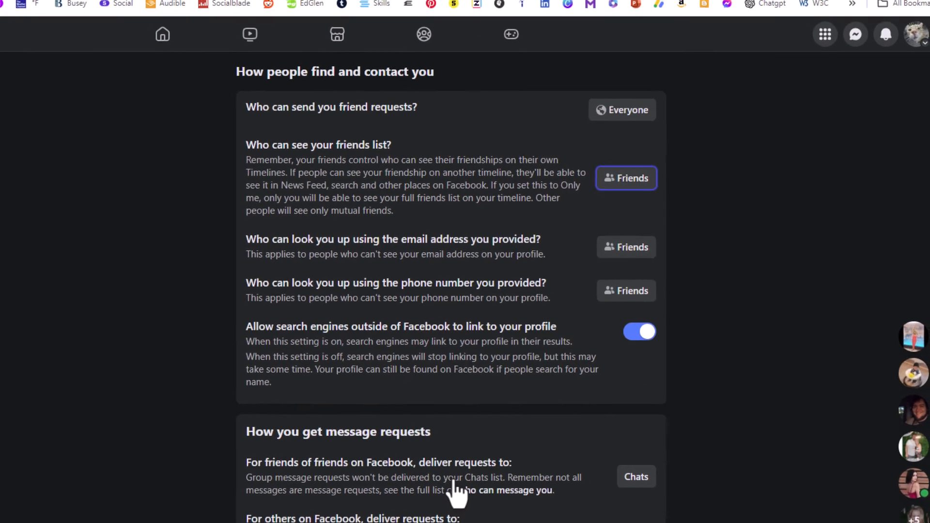